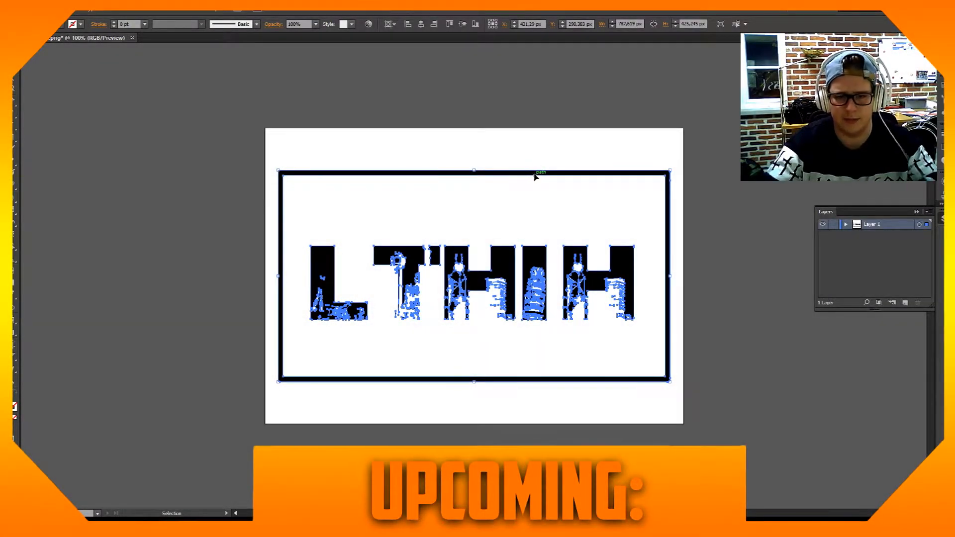
# Open the cityscape LTHIH logo PNG via File > Open.
pyautogui.click(195, 37)
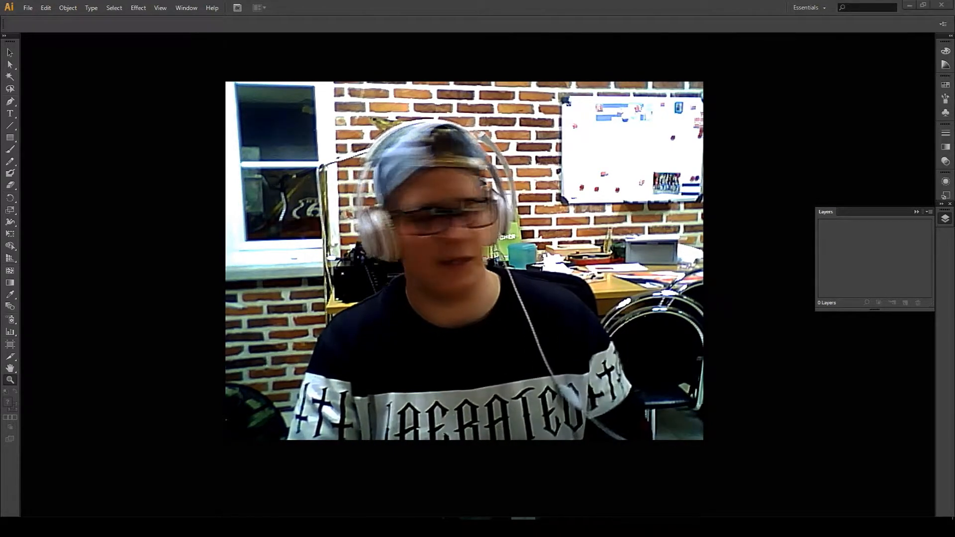
pyautogui.click(28, 7)
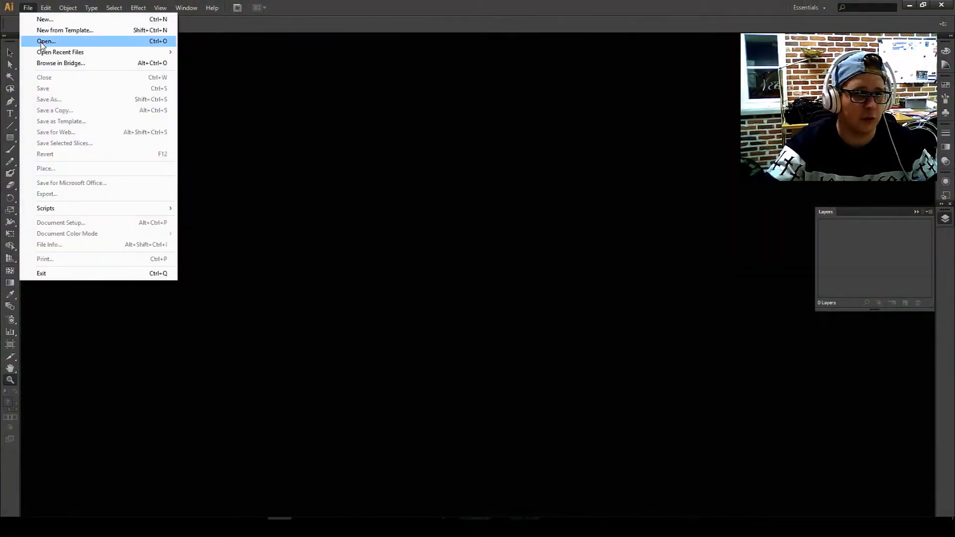
pyautogui.click(45, 41)
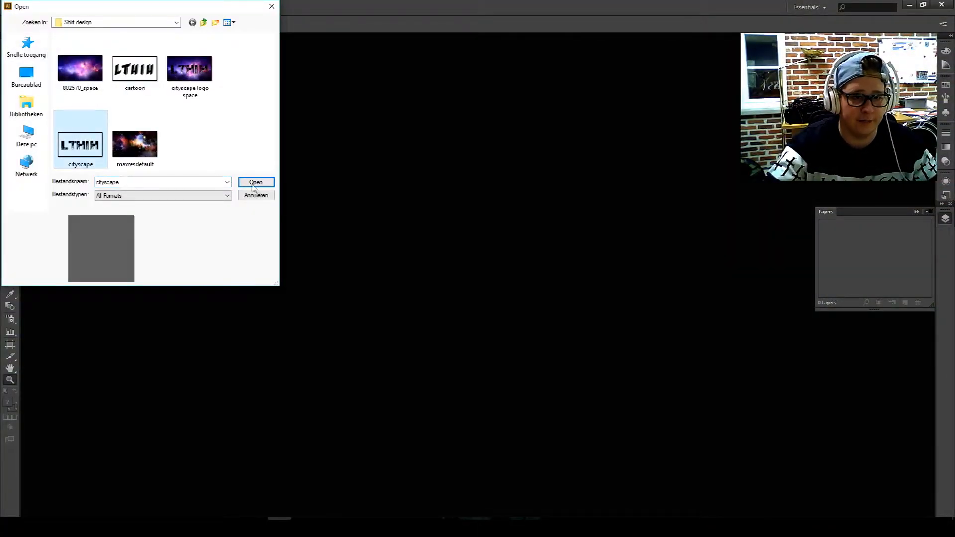
pyautogui.click(256, 182)
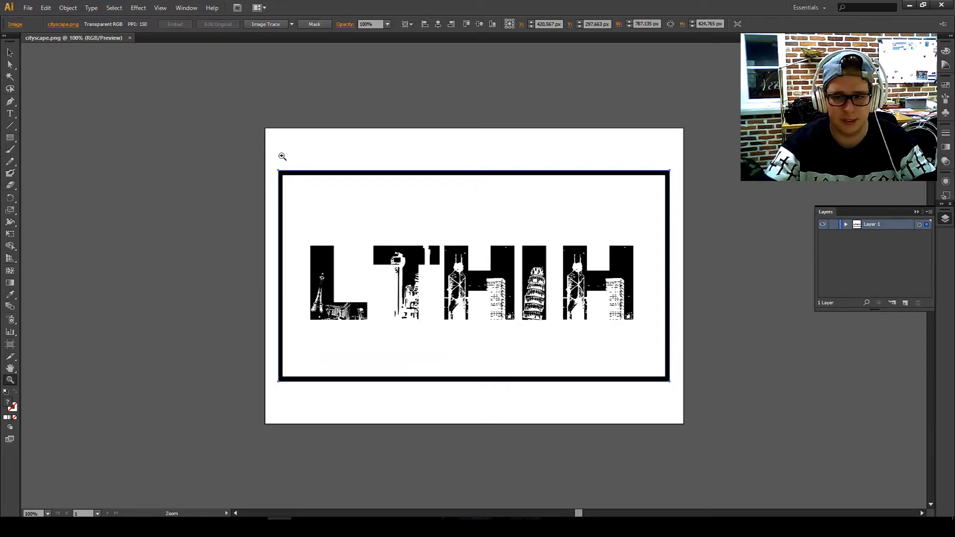
pyautogui.moveTo(256, 43)
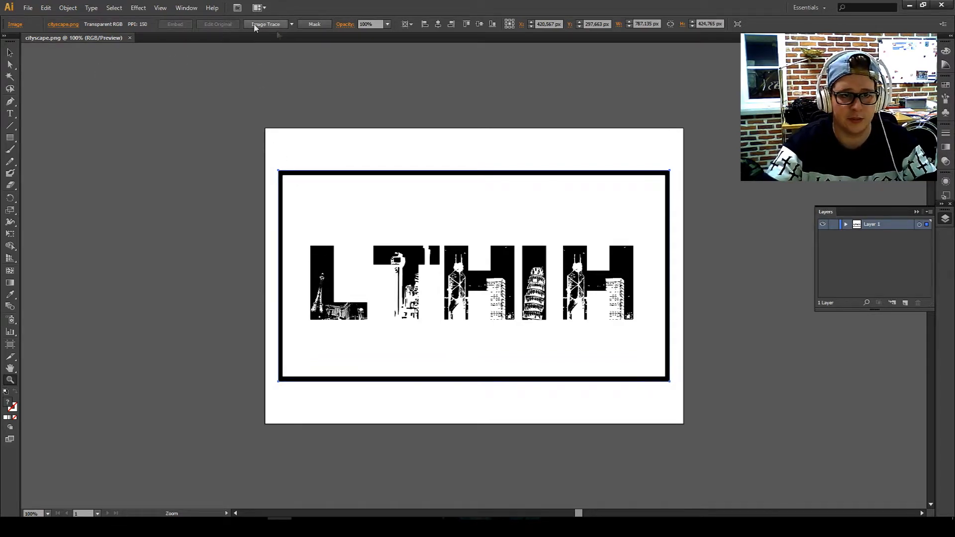
pyautogui.moveTo(267, 24)
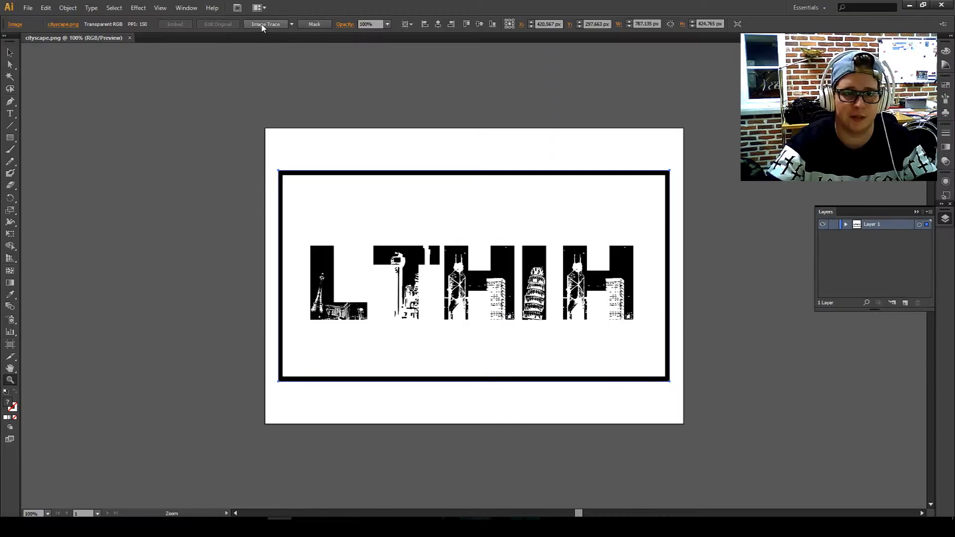
# Image Trace the logo and Expand it into editable vector paths.
pyautogui.click(265, 24)
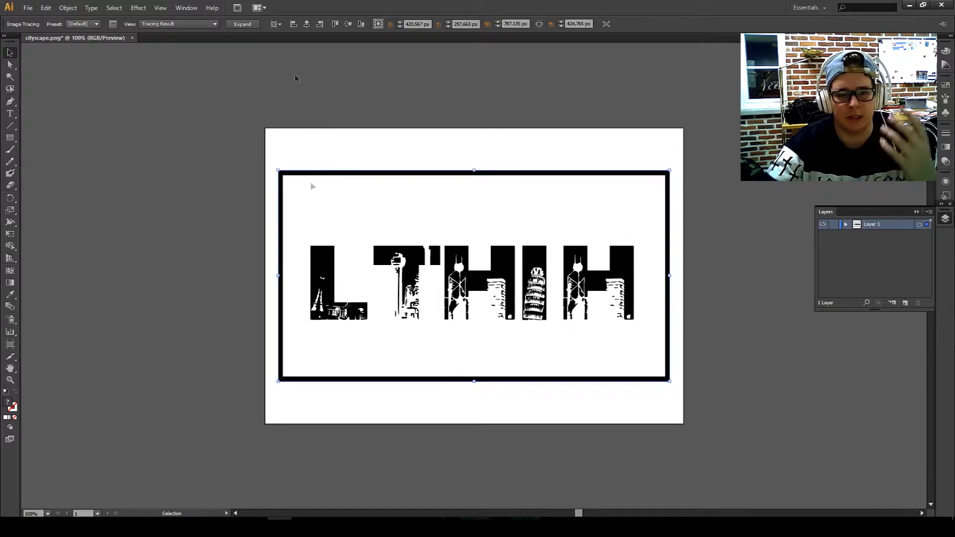
pyautogui.click(242, 24)
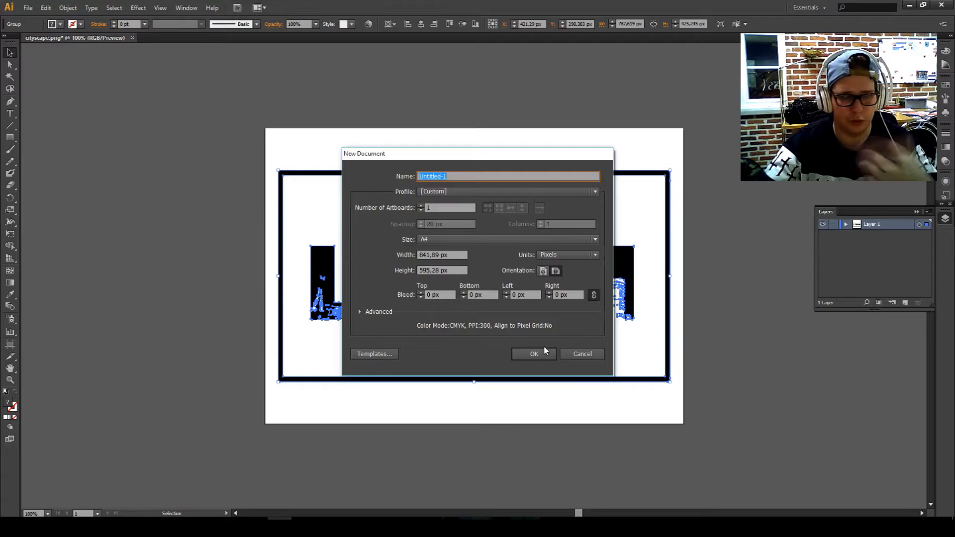
# Create the A4 document and fill a full-artboard rectangle with medium gray.
pyautogui.click(534, 354)
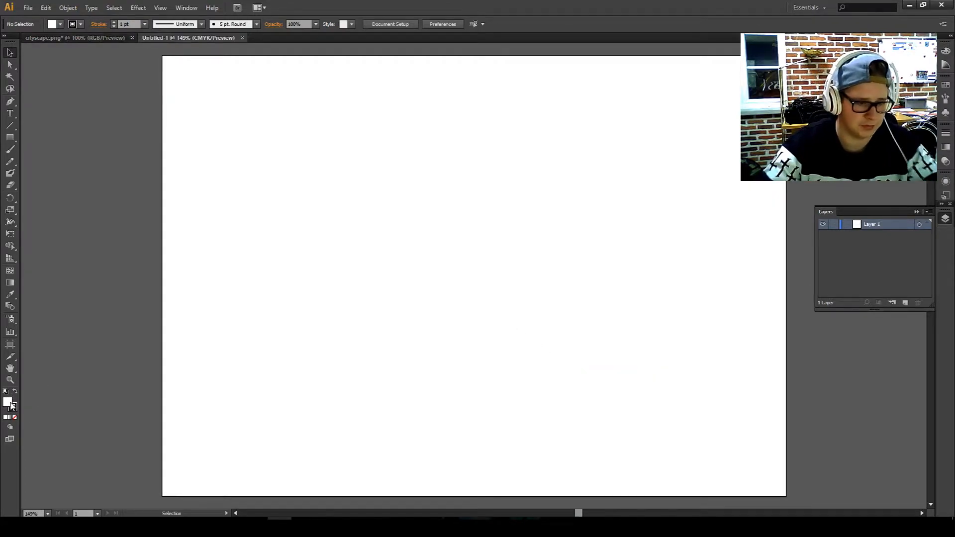
pyautogui.doubleClick(9, 401)
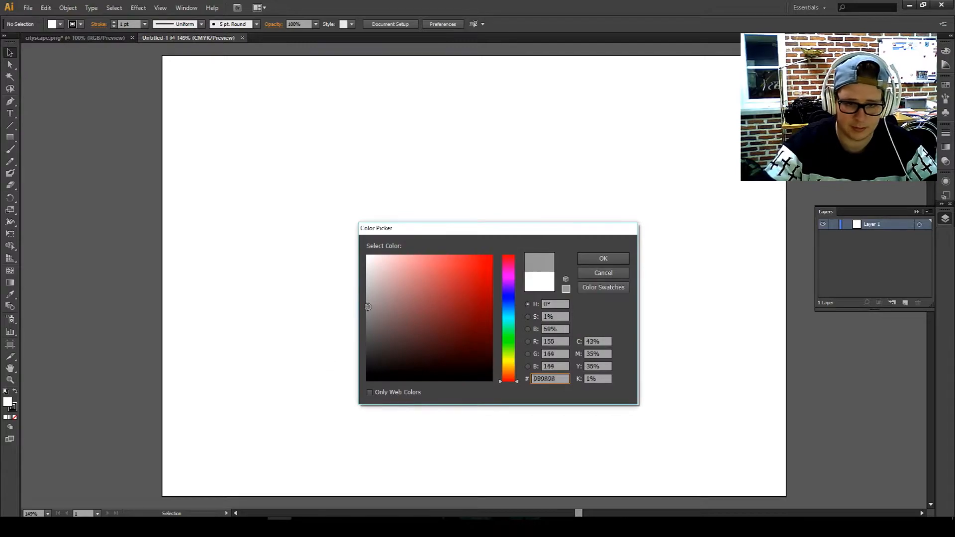
pyautogui.click(441, 303)
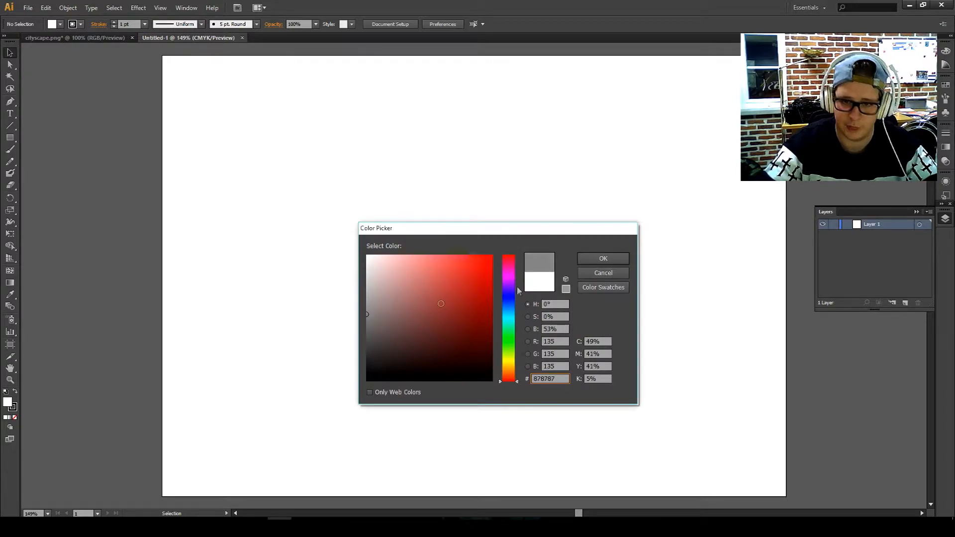
pyautogui.click(602, 259)
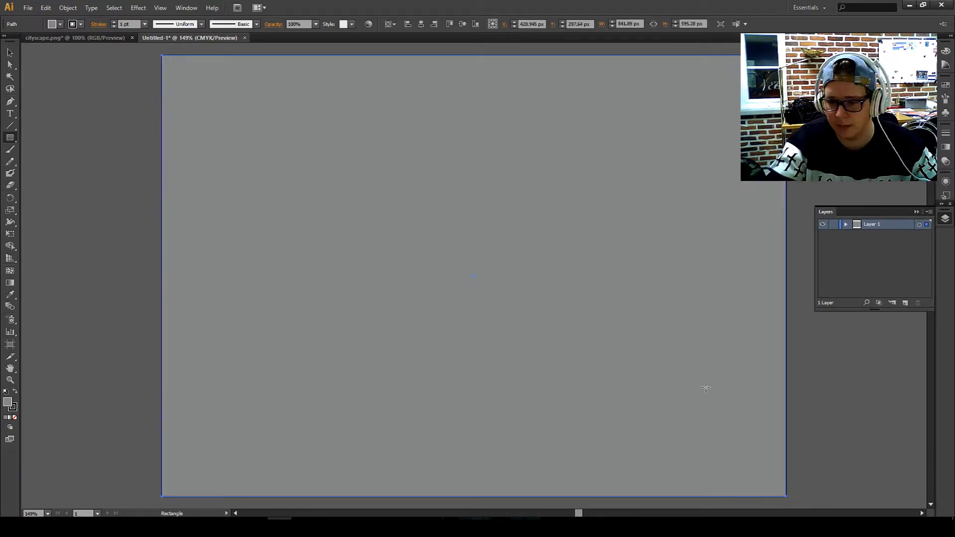
pyautogui.click(905, 302)
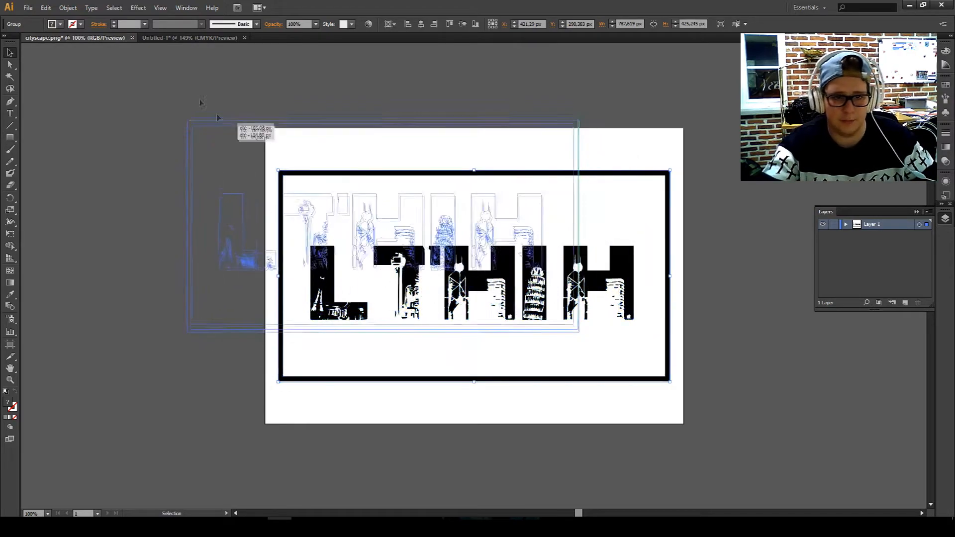
# Paste the traced logo onto its own layer and lighten the background rectangle's gray.
pyautogui.click(190, 36)
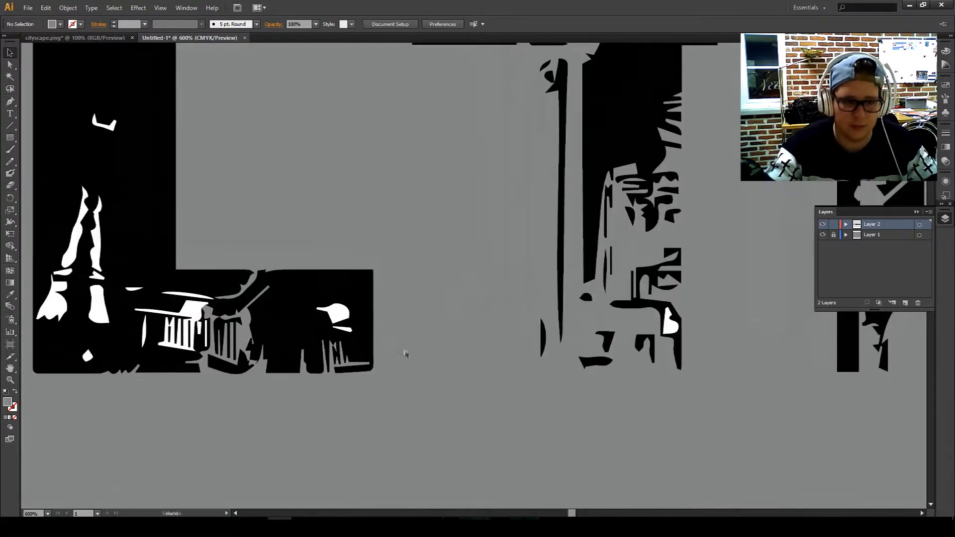
pyautogui.doubleClick(106, 126)
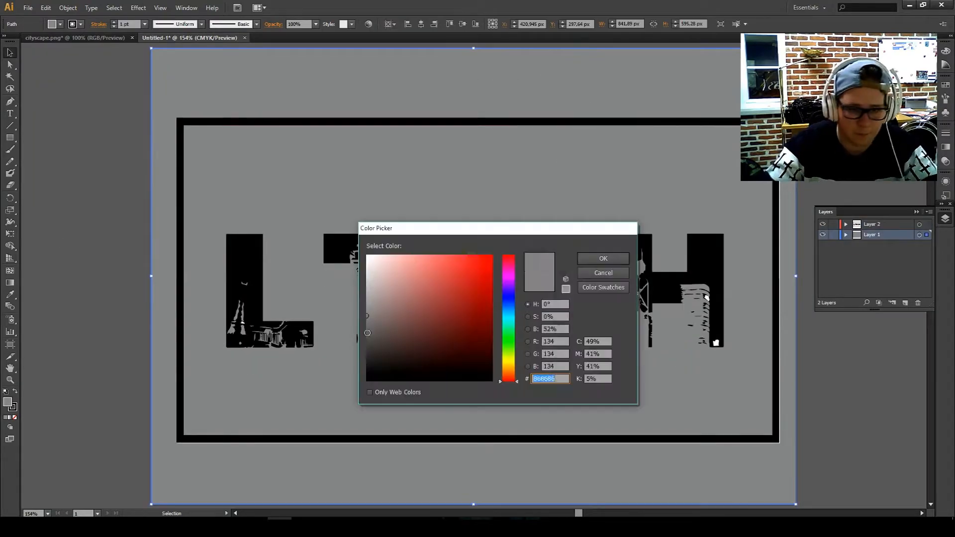
pyautogui.click(602, 258)
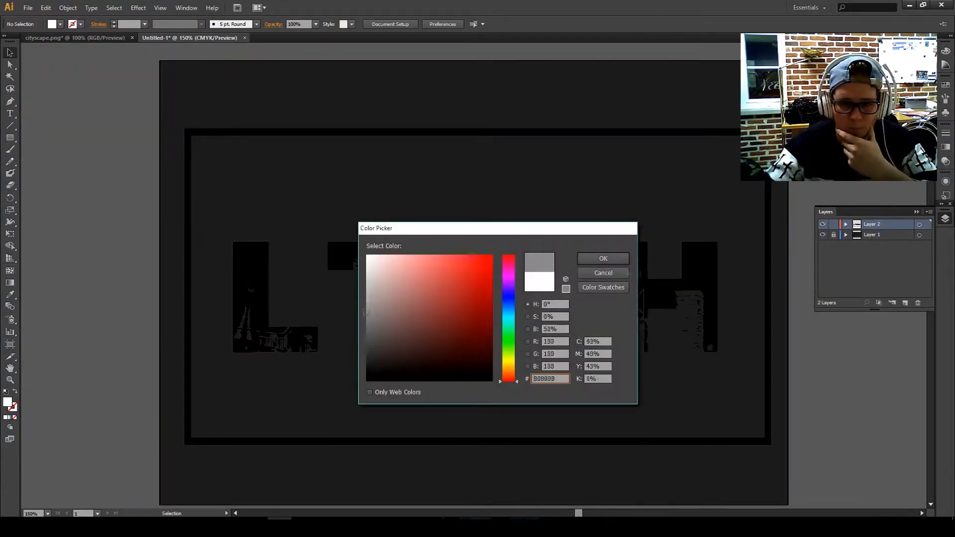
pyautogui.click(602, 259)
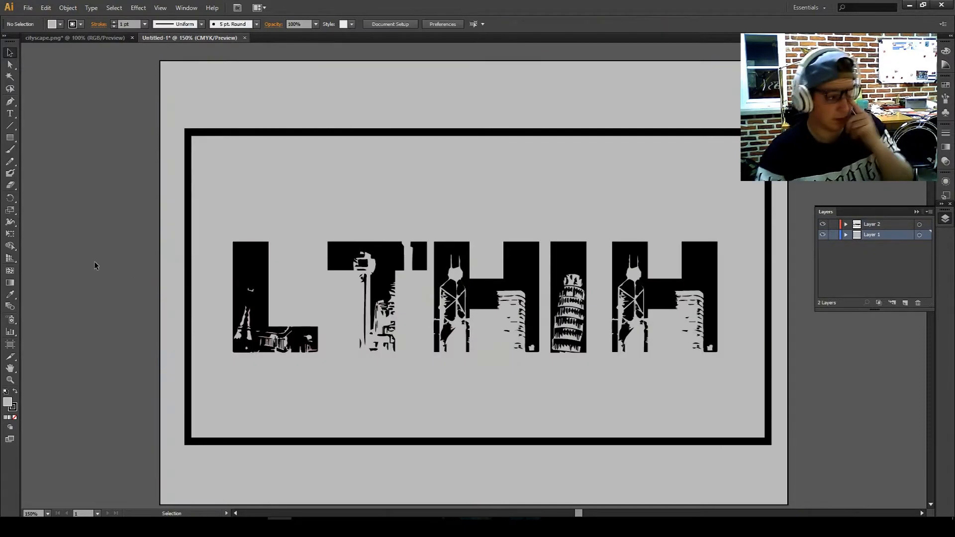
pyautogui.press('ctrl+a')
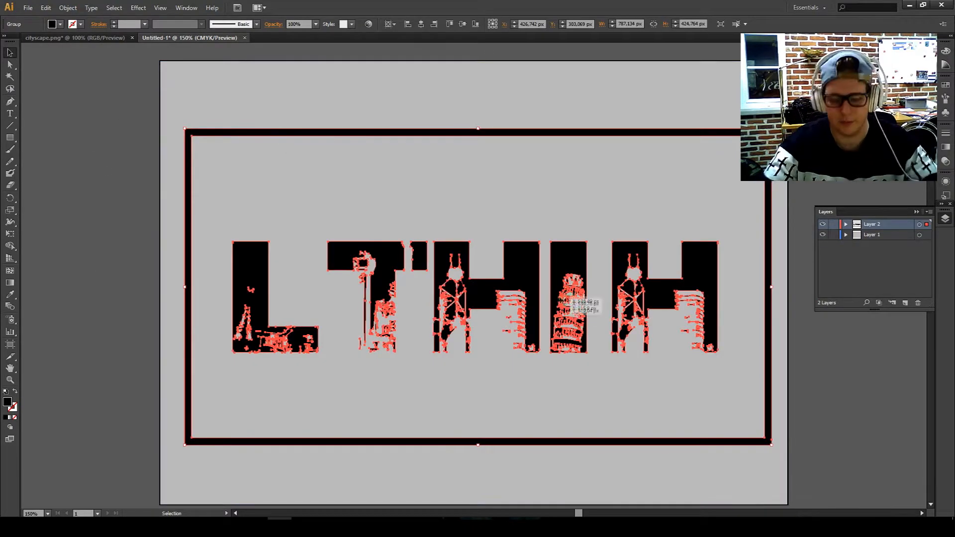
# Try white for the logo's fill, revert to black and close the Color Picker unchanged.
pyautogui.click(873, 235)
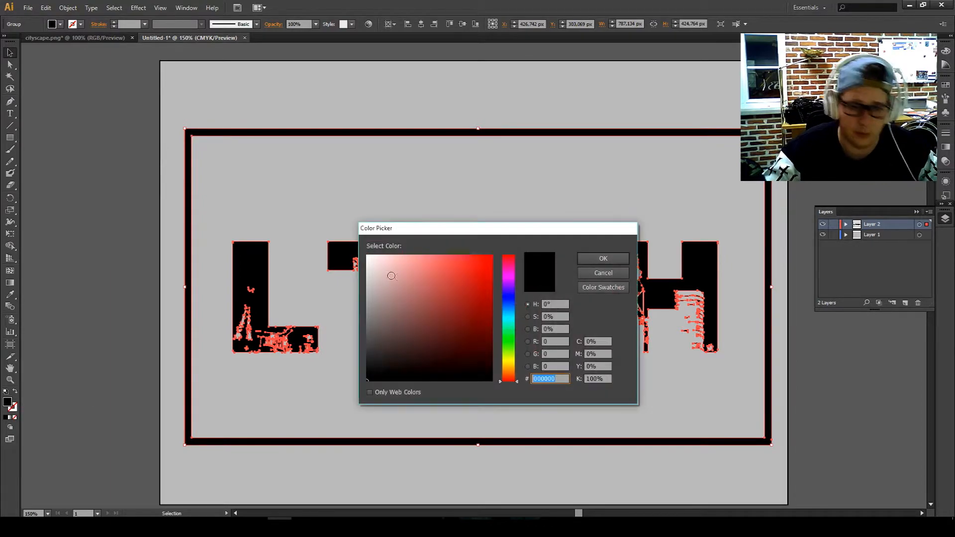
pyautogui.click(370, 257)
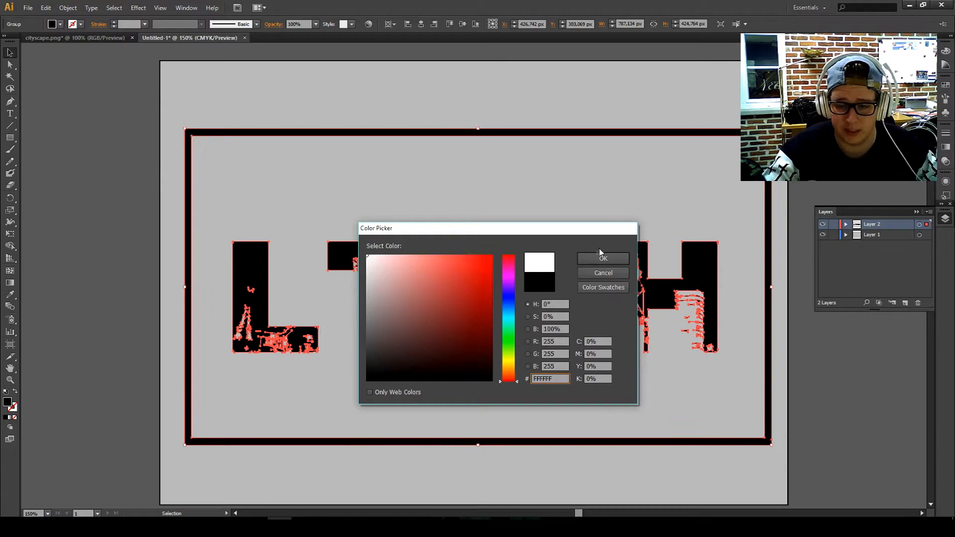
pyautogui.moveTo(356, 275)
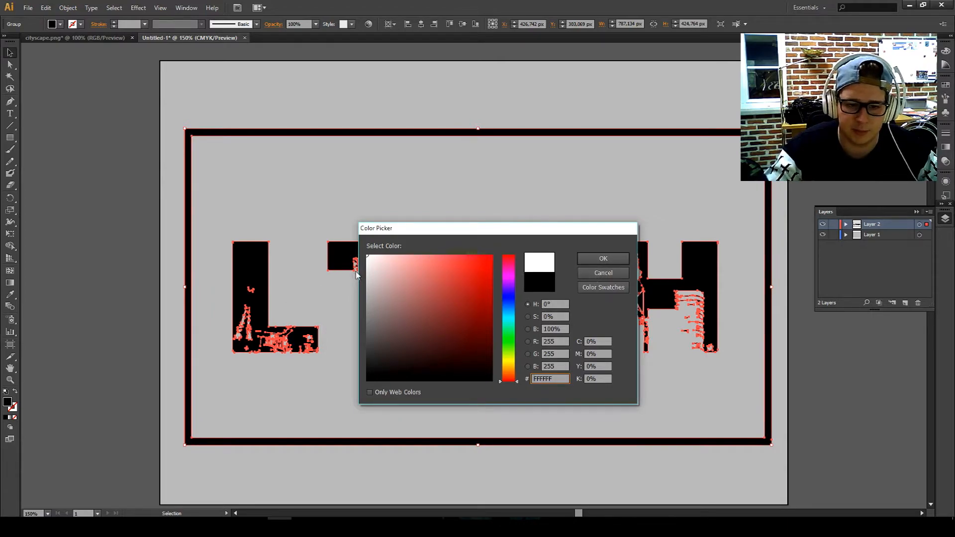
pyautogui.click(602, 259)
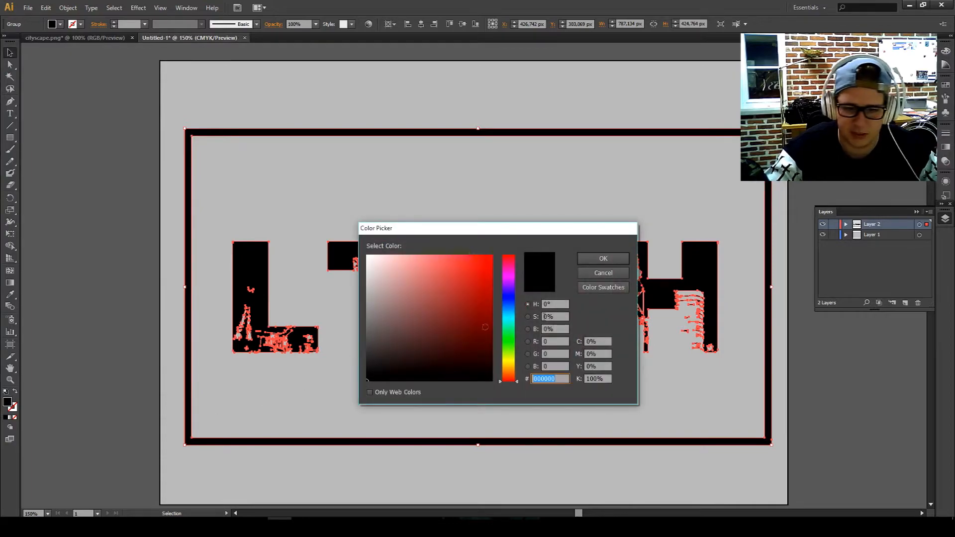
pyautogui.moveTo(570, 279)
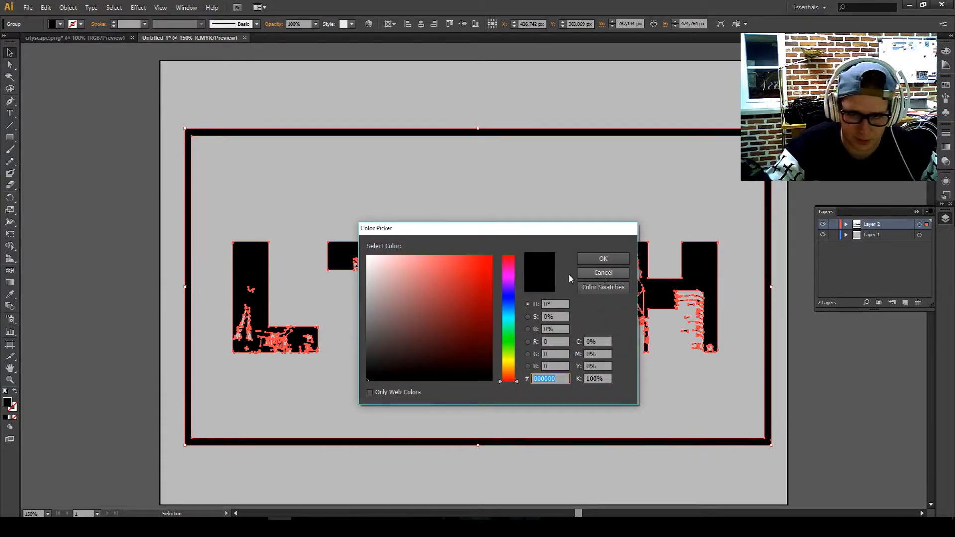
pyautogui.click(604, 259)
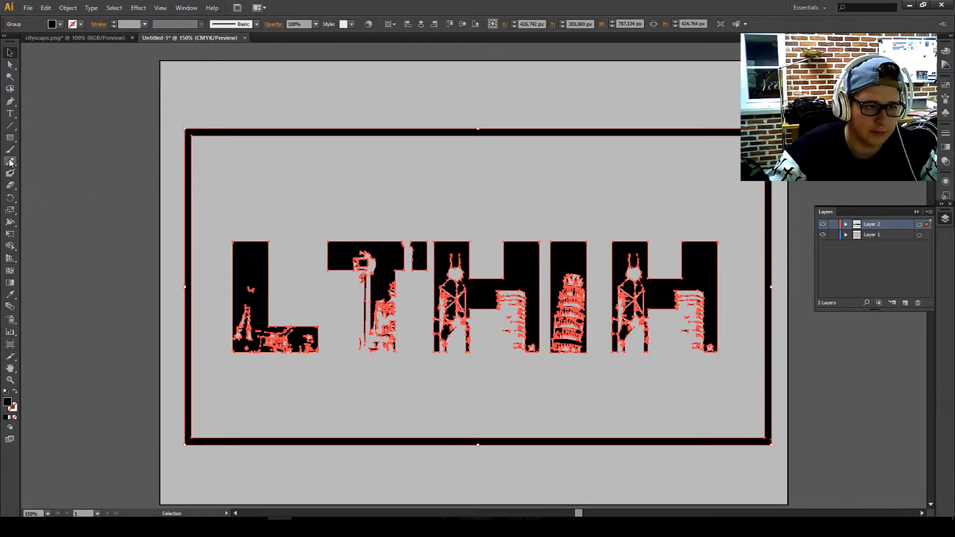
pyautogui.moveTo(49, 203)
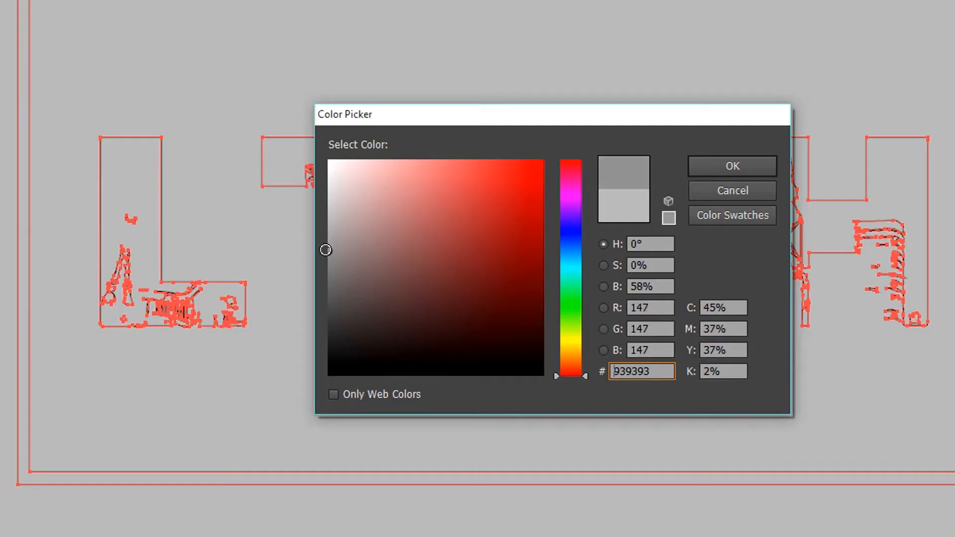
# Fill the logo mid gray 939393 and give the offset white copy its own Layer 3.
pyautogui.click(731, 166)
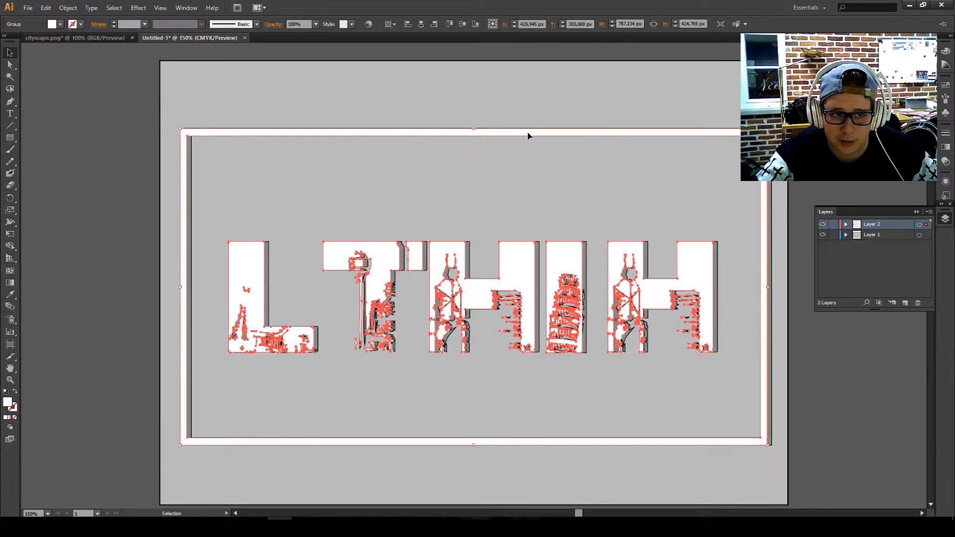
pyautogui.click(238, 122)
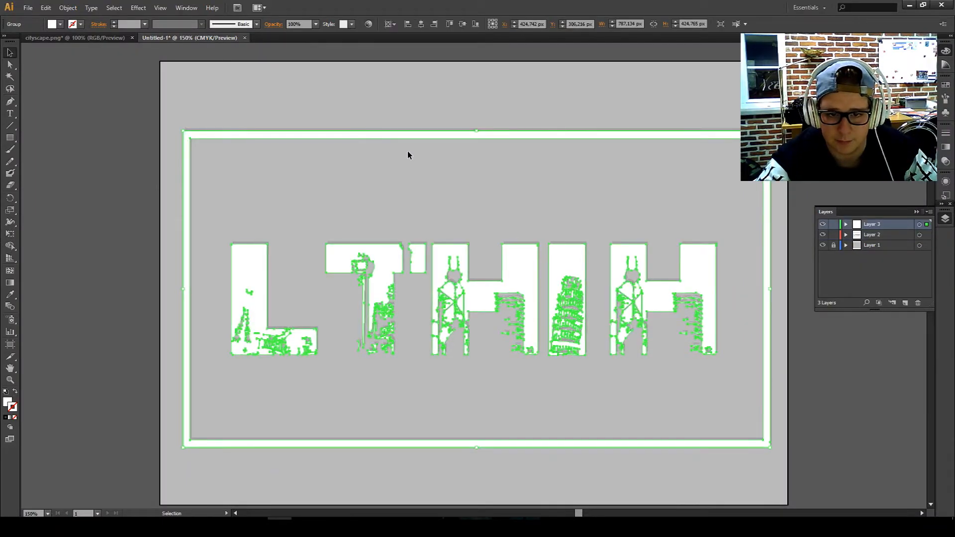
pyautogui.moveTo(149, 166)
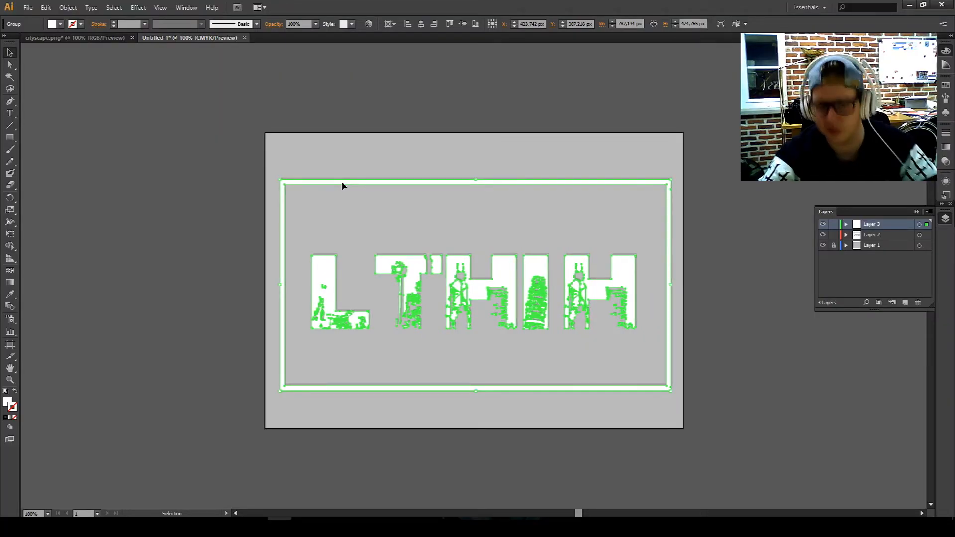
pyautogui.click(230, 152)
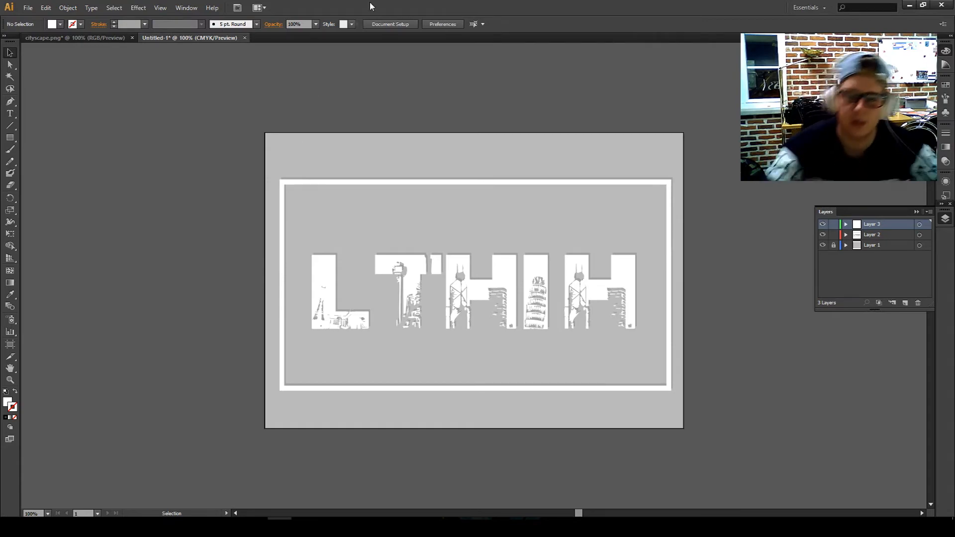
pyautogui.moveTo(483, 246)
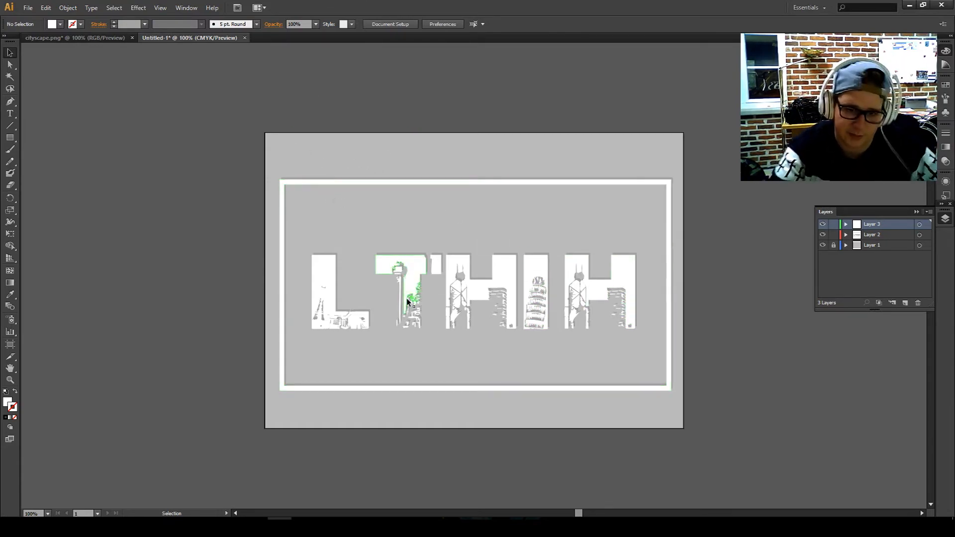
pyautogui.moveTo(430, 268)
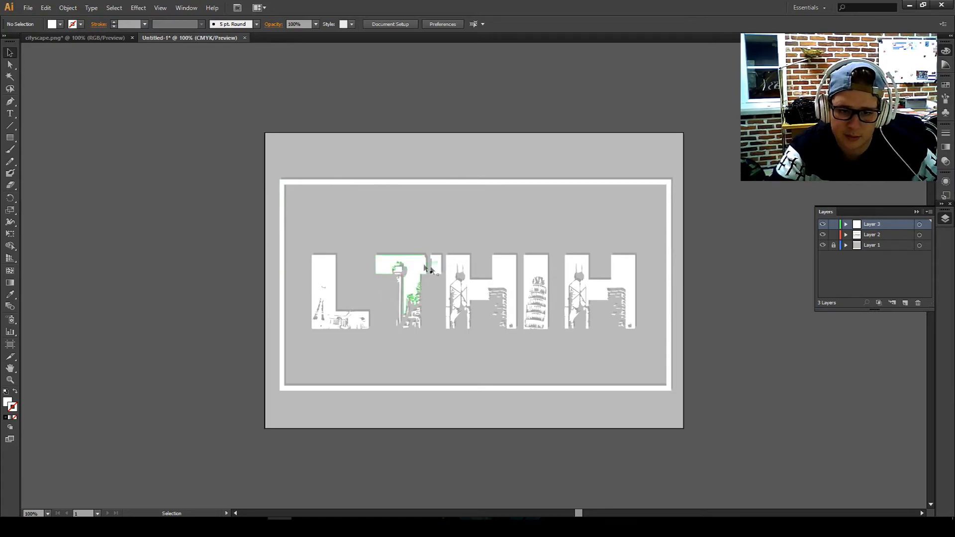